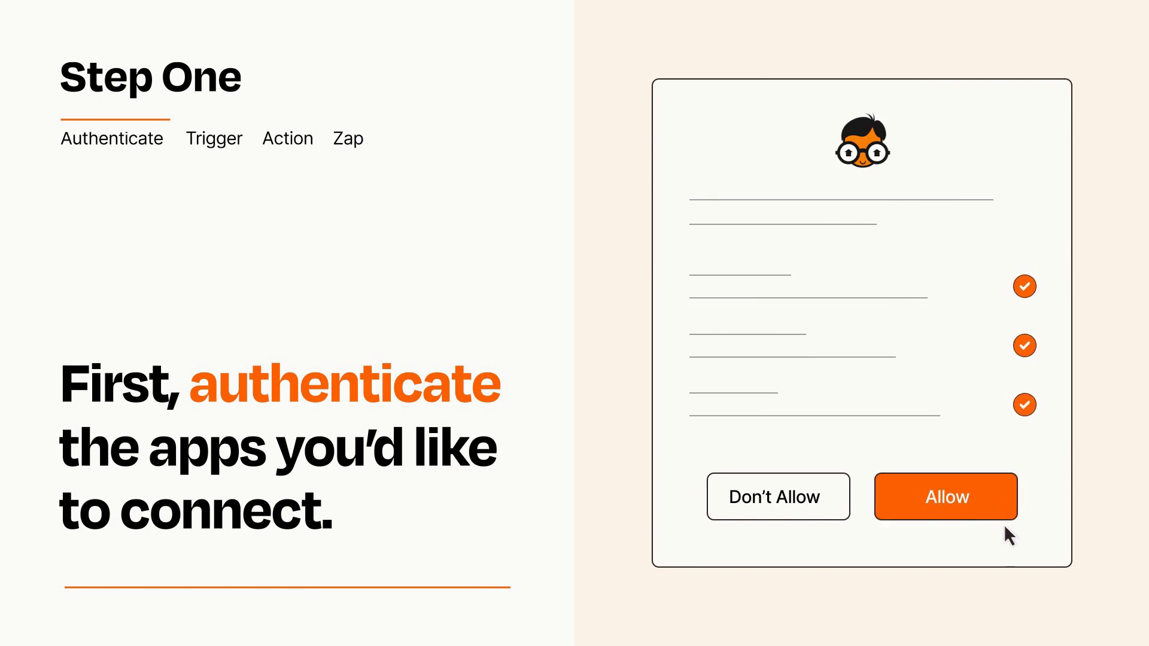
- Allow the authorization so the connected app is authenticated
{"action": "left_click", "coordinate": [946, 497]}
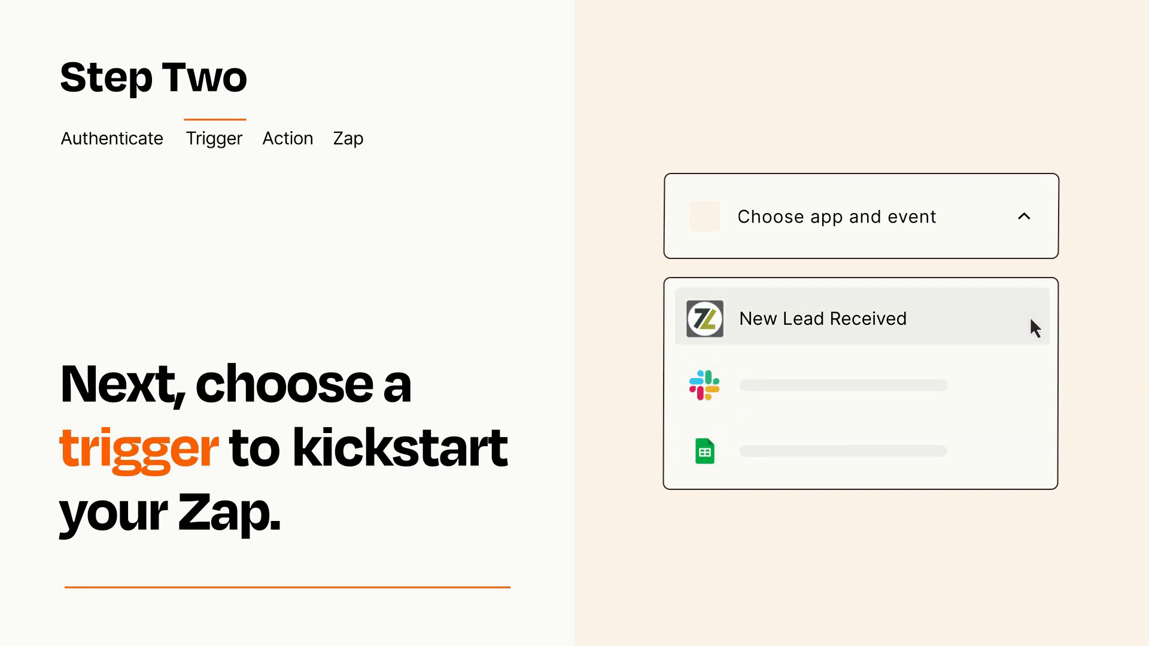
{"action": "mouse_move", "coordinate": [1034, 332]}
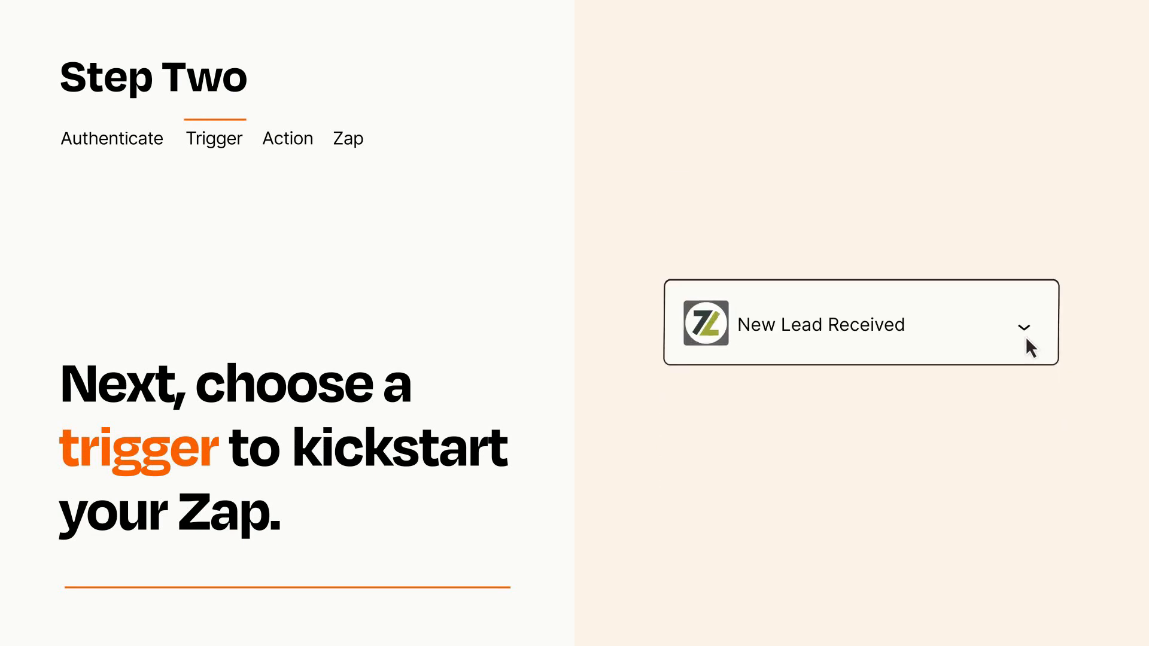
{"action": "mouse_move", "coordinate": [1046, 341]}
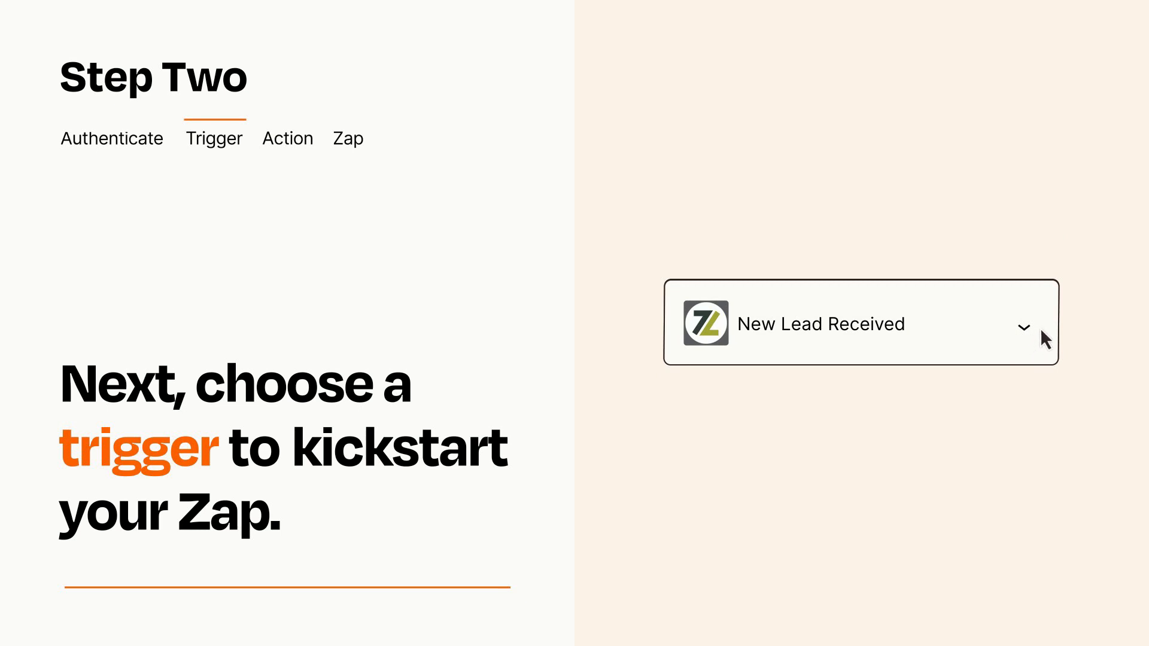
{"action": "mouse_move", "coordinate": [1044, 334]}
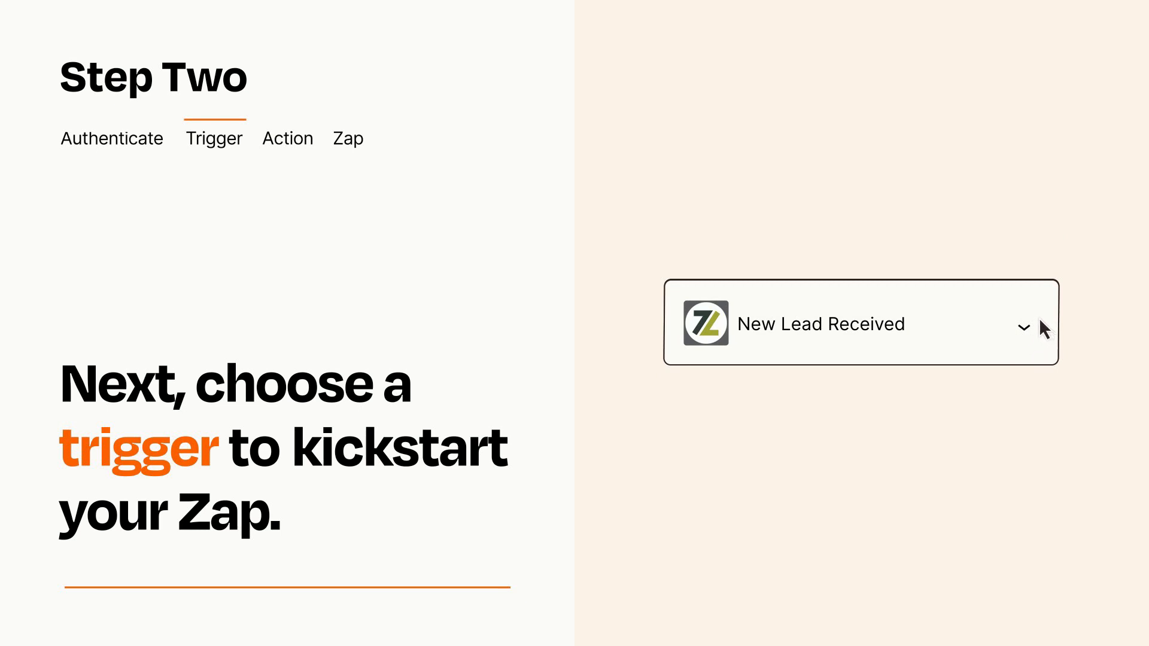
- Select Create Lead as the action event beneath the New Lead Received trigger
{"action": "left_click", "coordinate": [287, 138]}
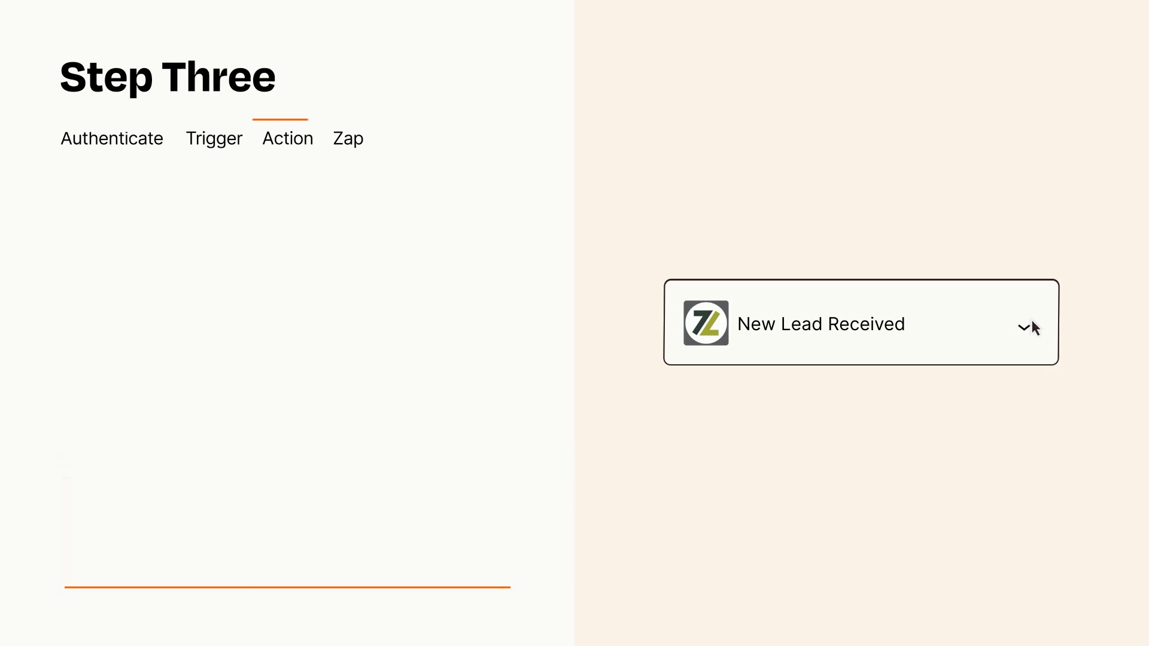
{"action": "left_click", "coordinate": [1030, 326]}
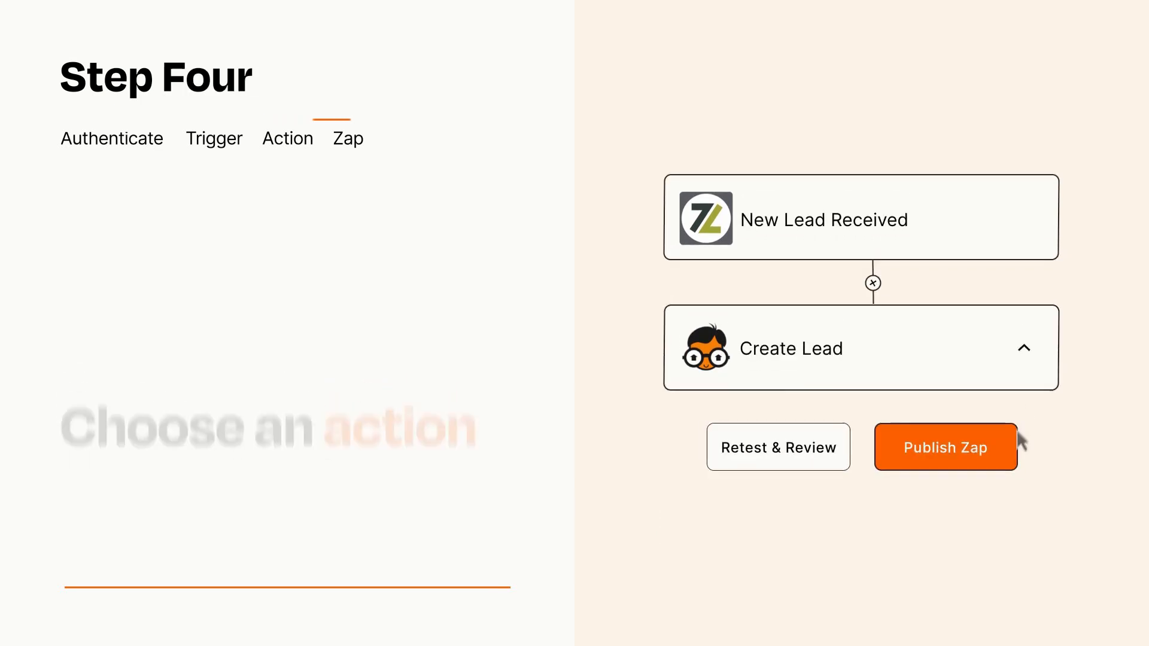
- Publish the Zap so the New Lead Received → Create Lead workflow turns on
{"action": "left_click", "coordinate": [945, 447]}
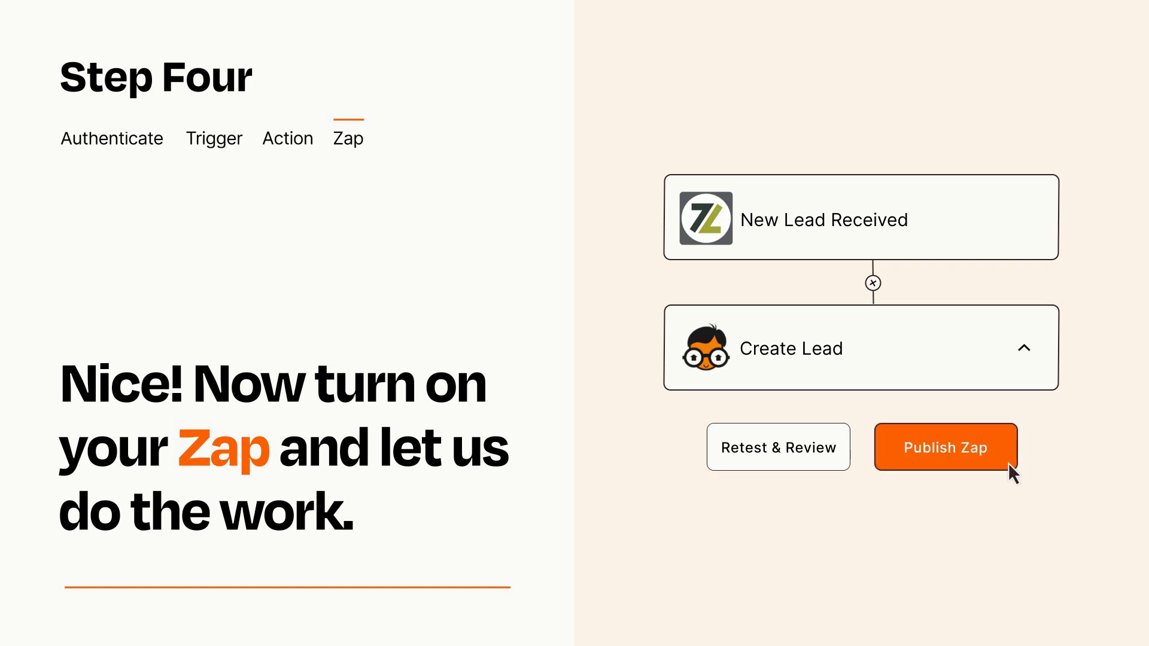
{"action": "left_click", "coordinate": [945, 447]}
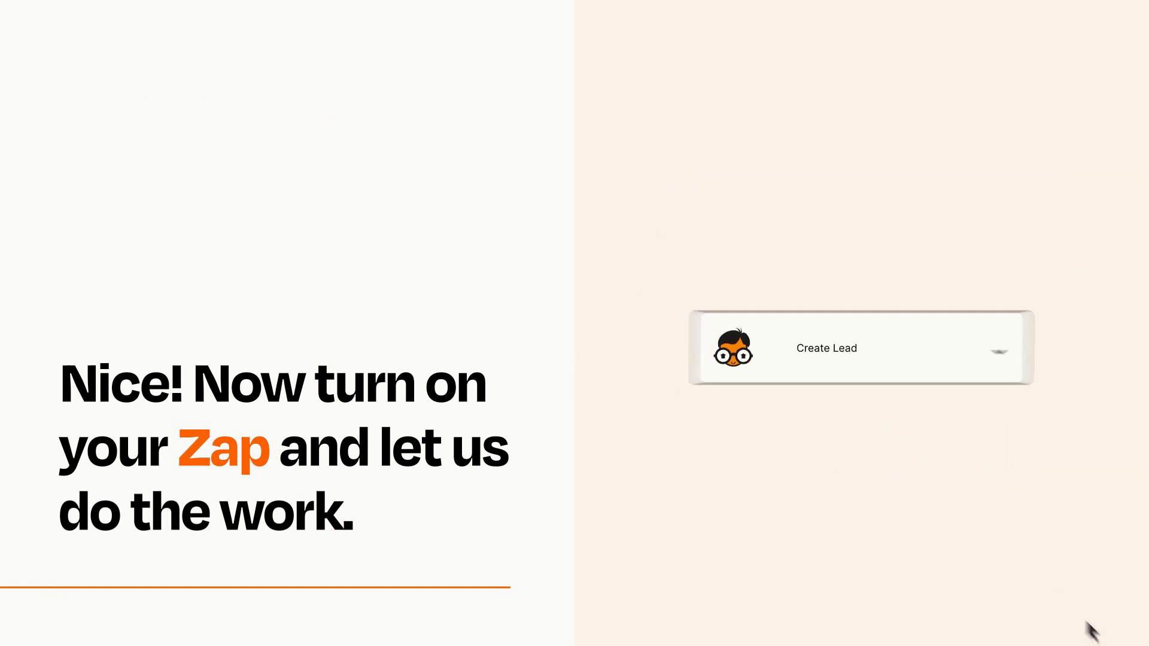